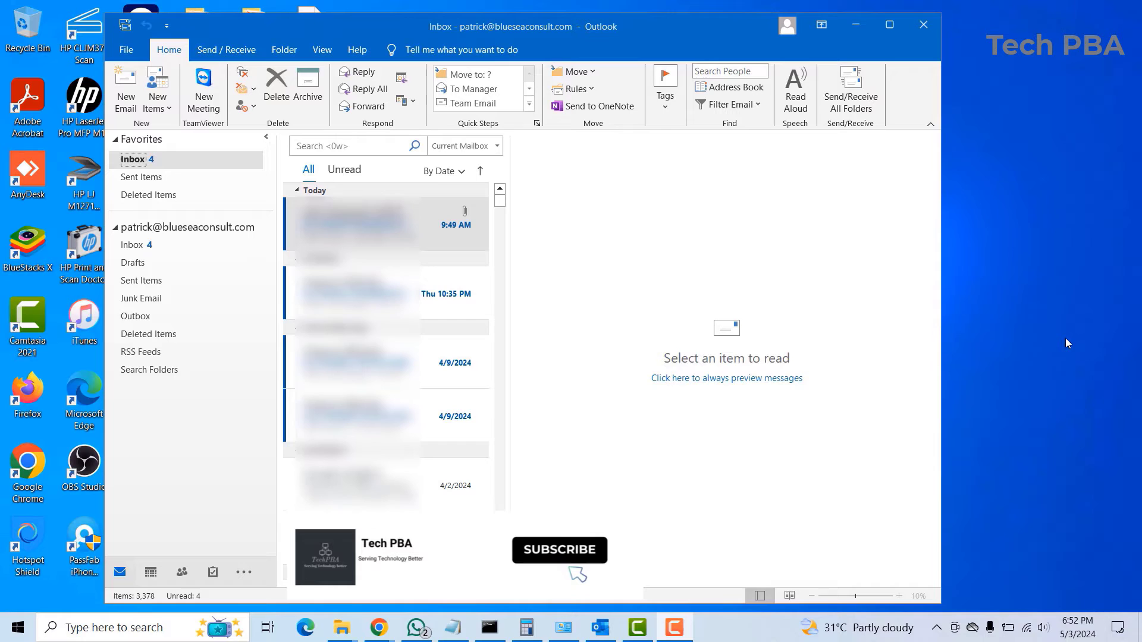
mouse_move(570, 570)
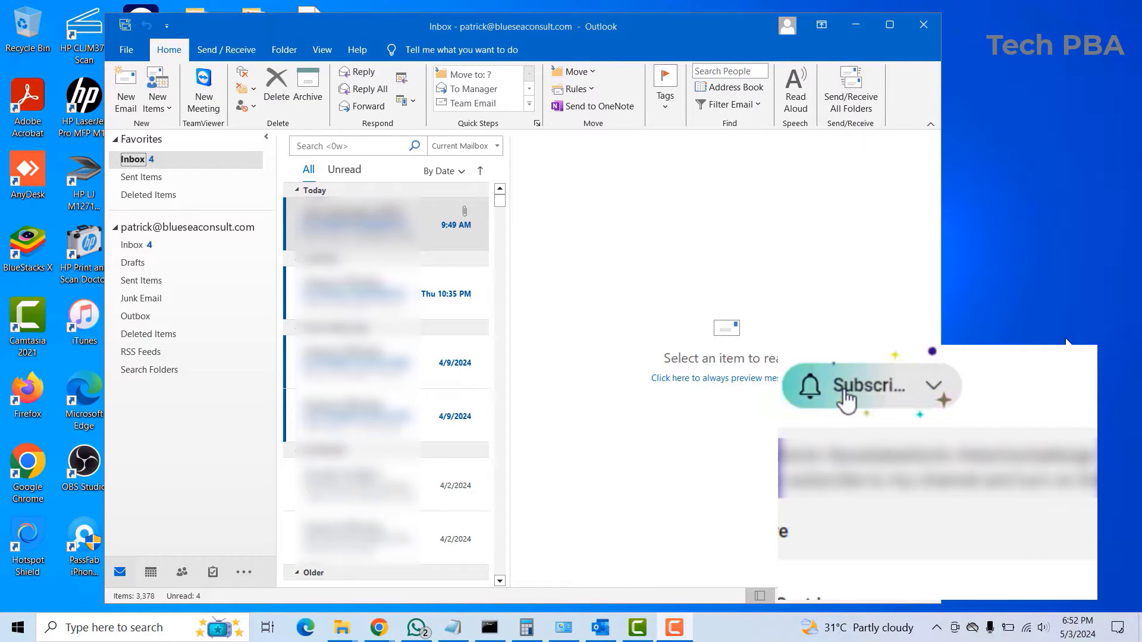
Reach Account Settings via File > Info and show the Data Files list for the mailbox.
left_click(871, 386)
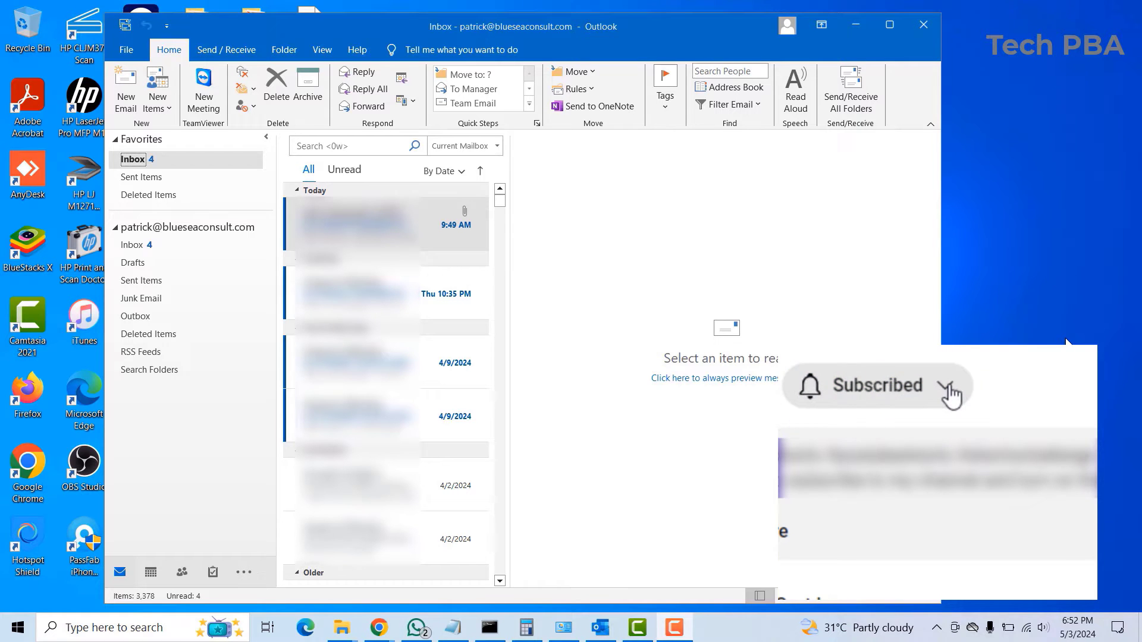
left_click(947, 384)
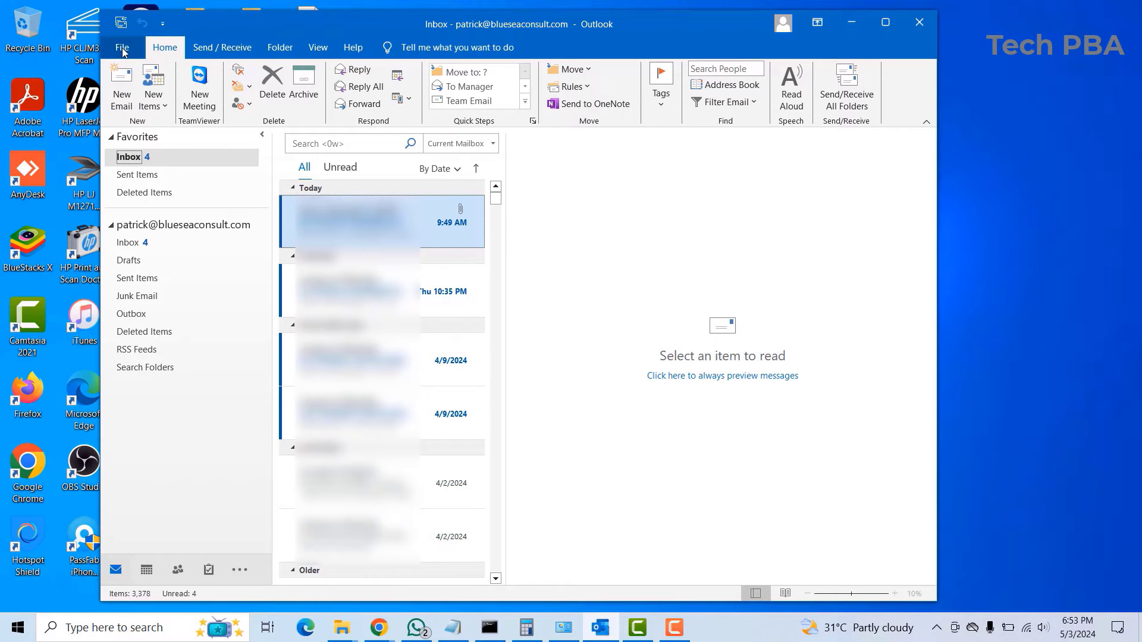
left_click(121, 48)
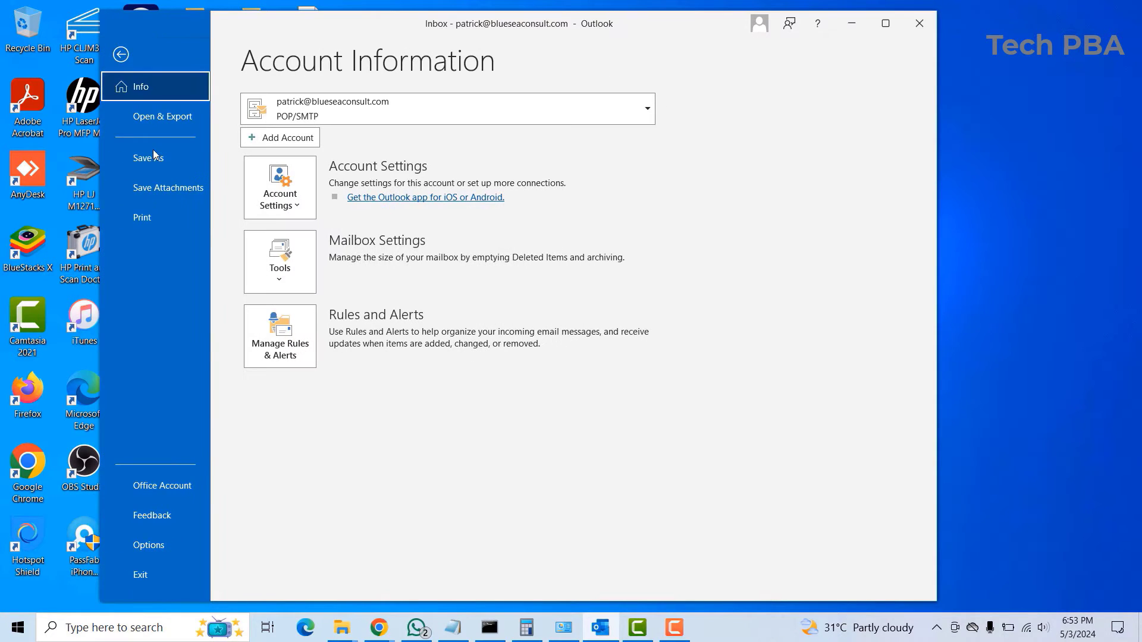
left_click(278, 186)
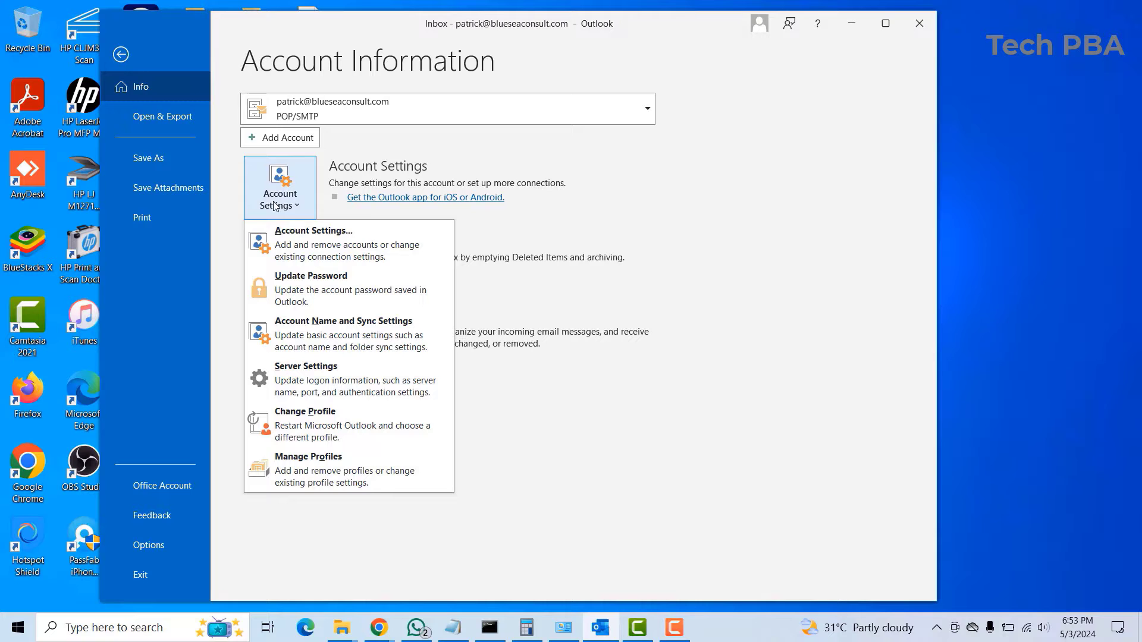
left_click(279, 187)
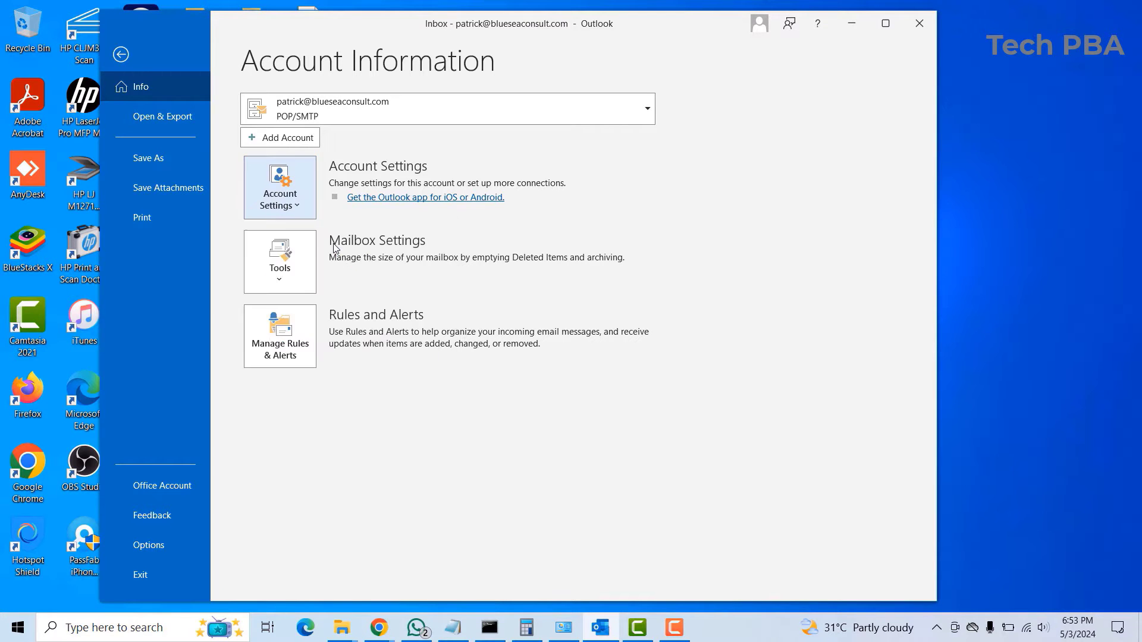
left_click(279, 187)
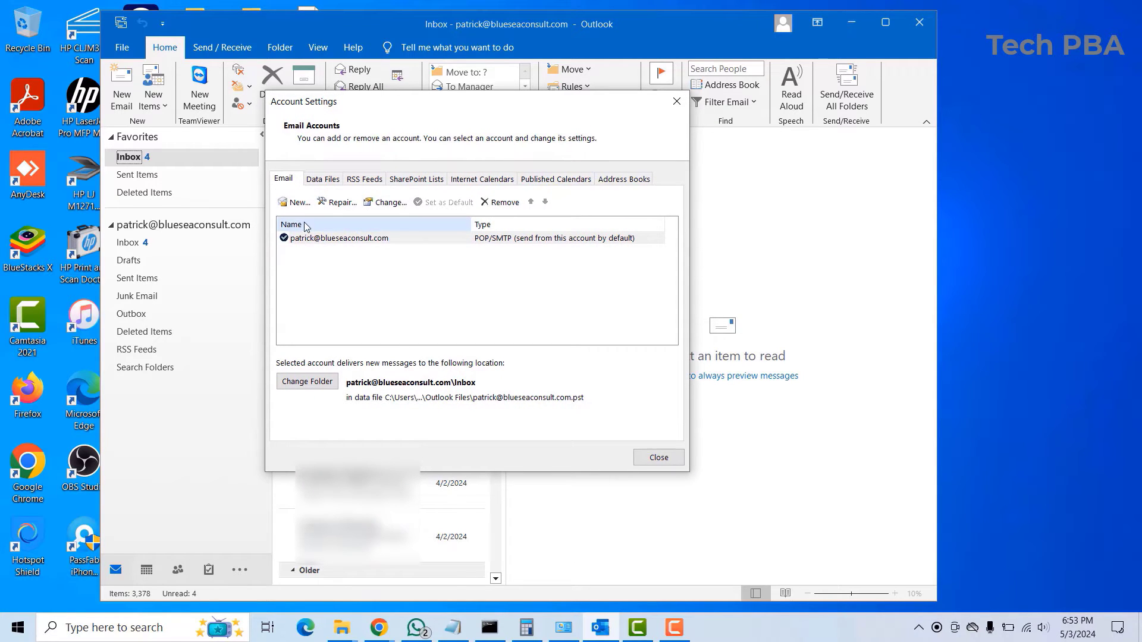
left_click(323, 179)
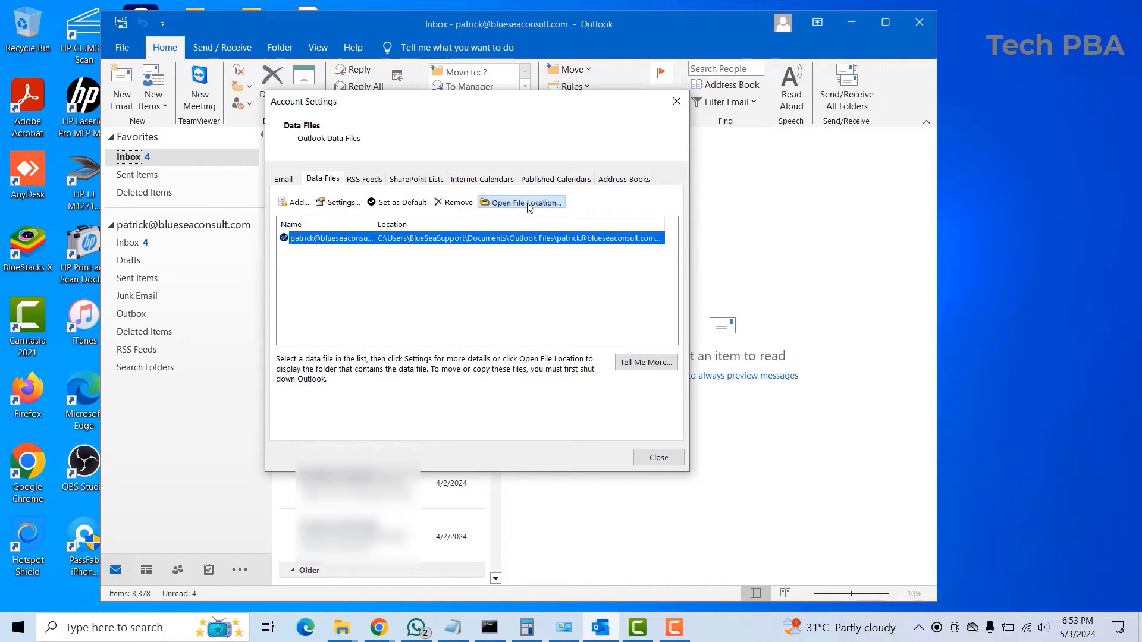
Show the .pst file's location in the Outlook Files folder and review its properties (592 MB, modified date).
left_click(525, 202)
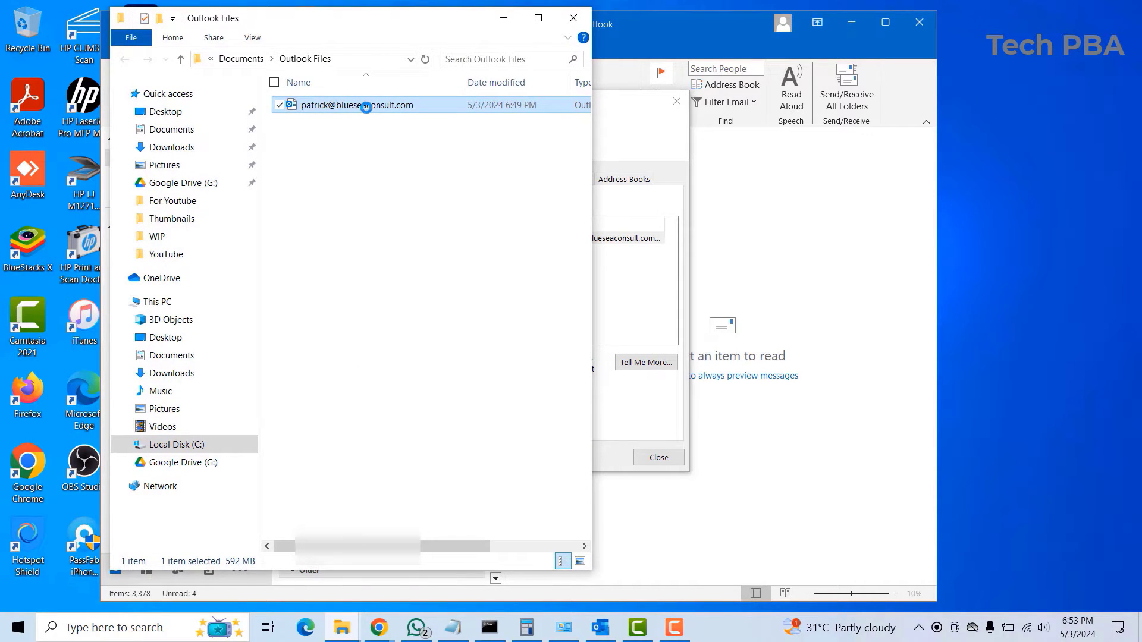
right_click(357, 105)
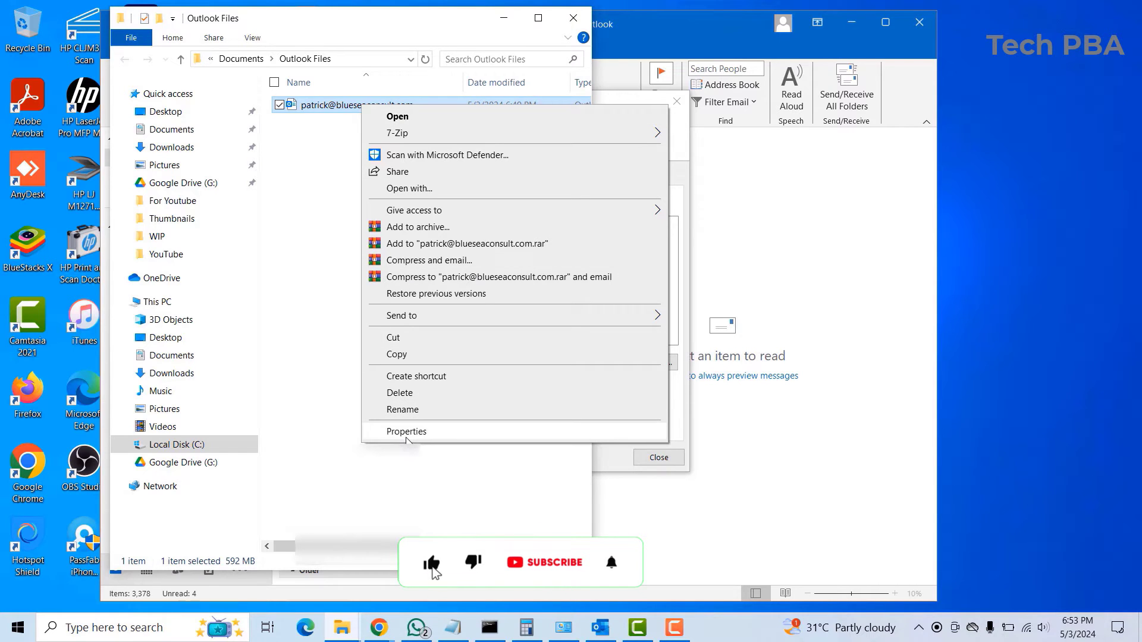
left_click(405, 431)
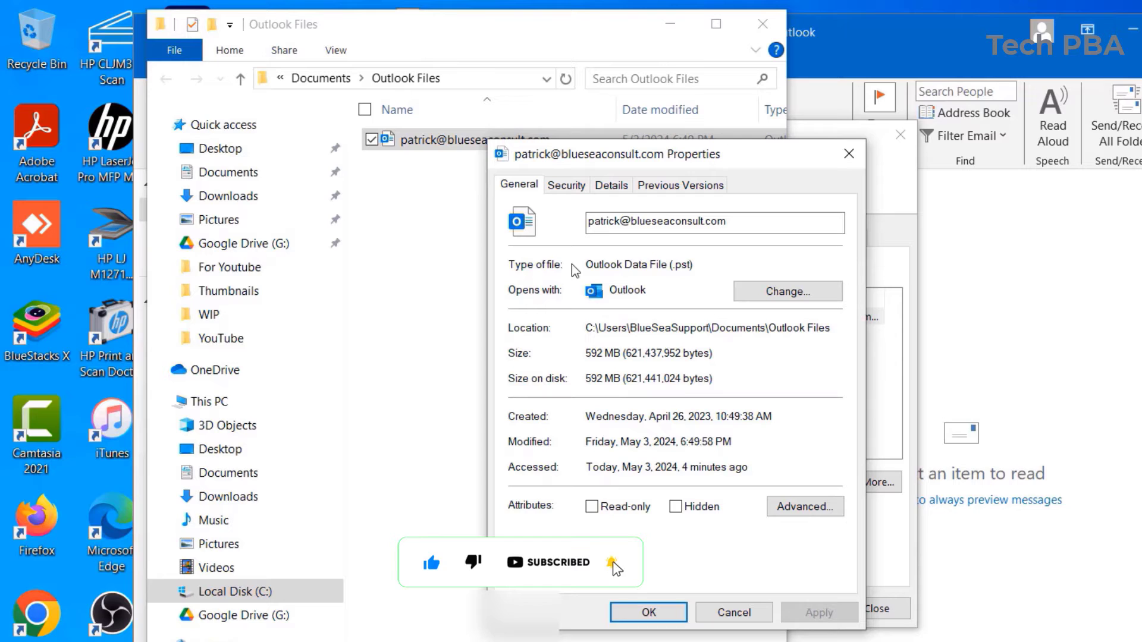
double_click(625, 264)
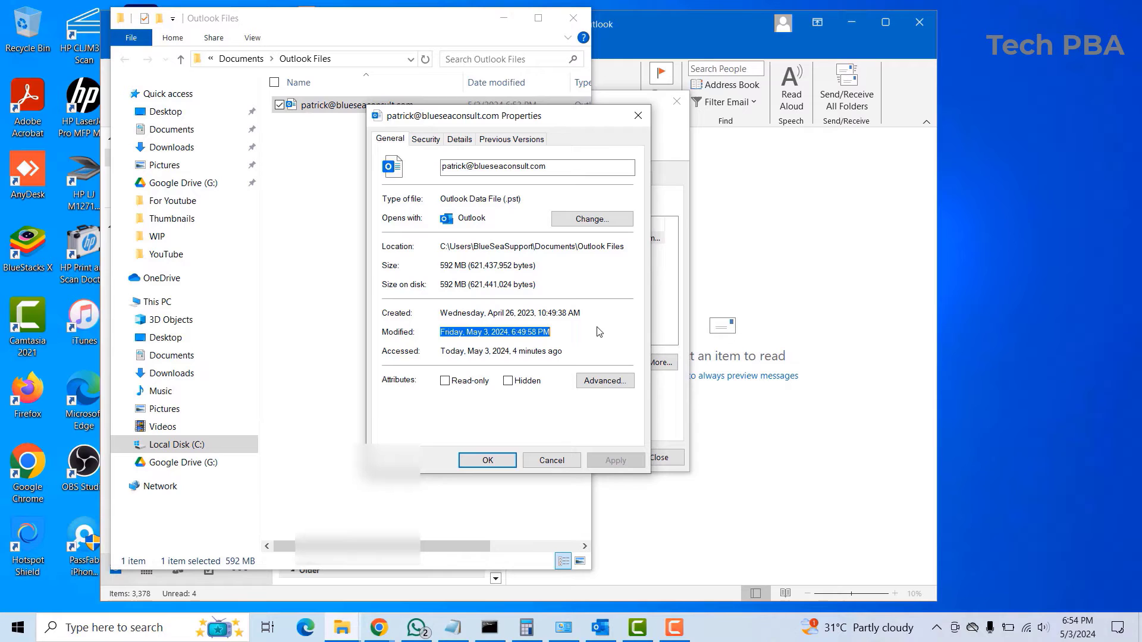
left_click(487, 459)
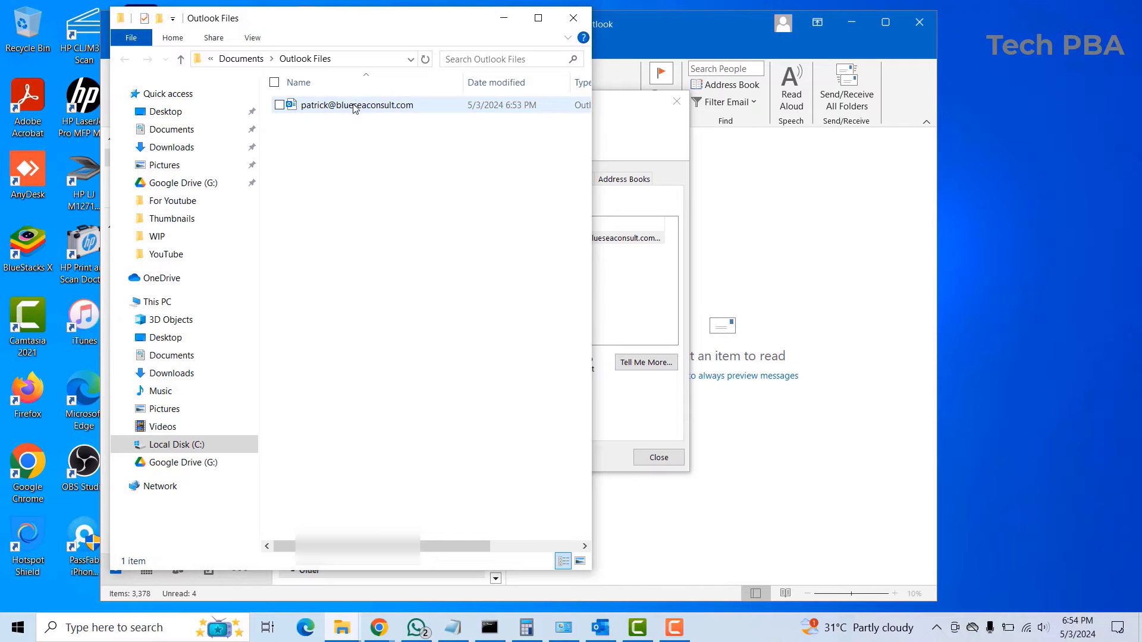
Attempt to paste the .pst onto the desktop, cancel the locked-file error, and close Account Settings.
left_click(355, 104)
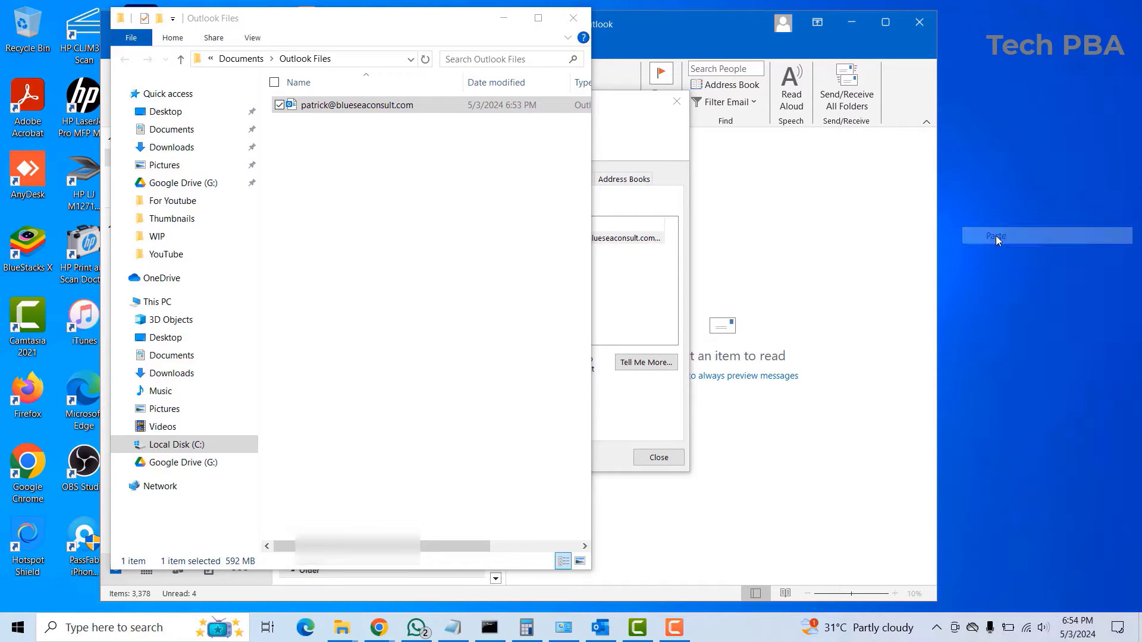
left_click(995, 235)
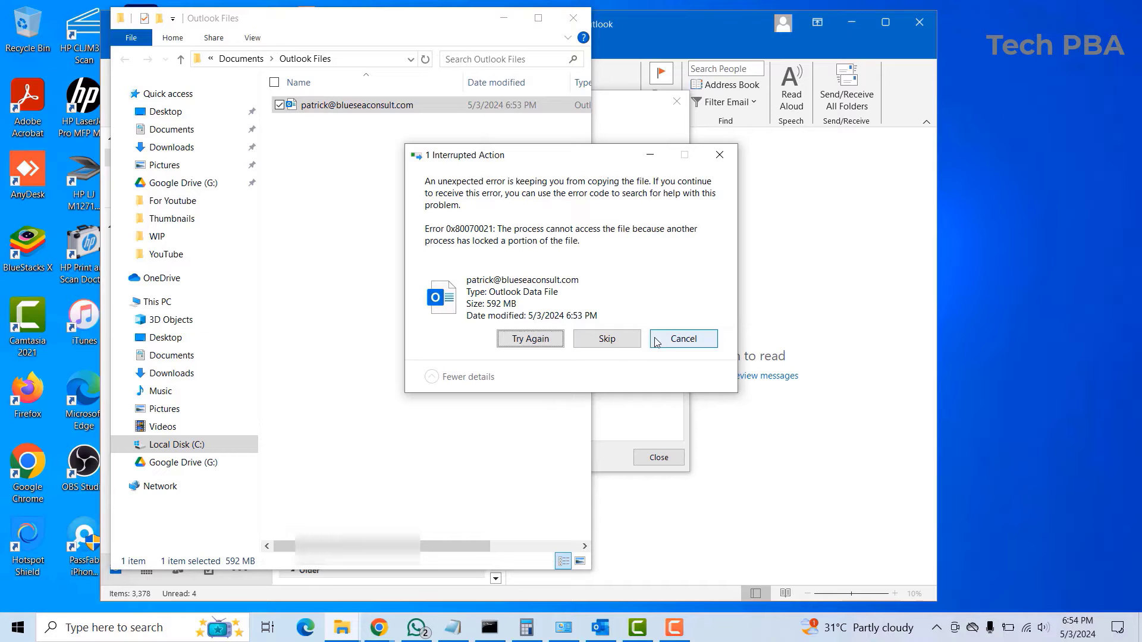
mouse_move(696, 355)
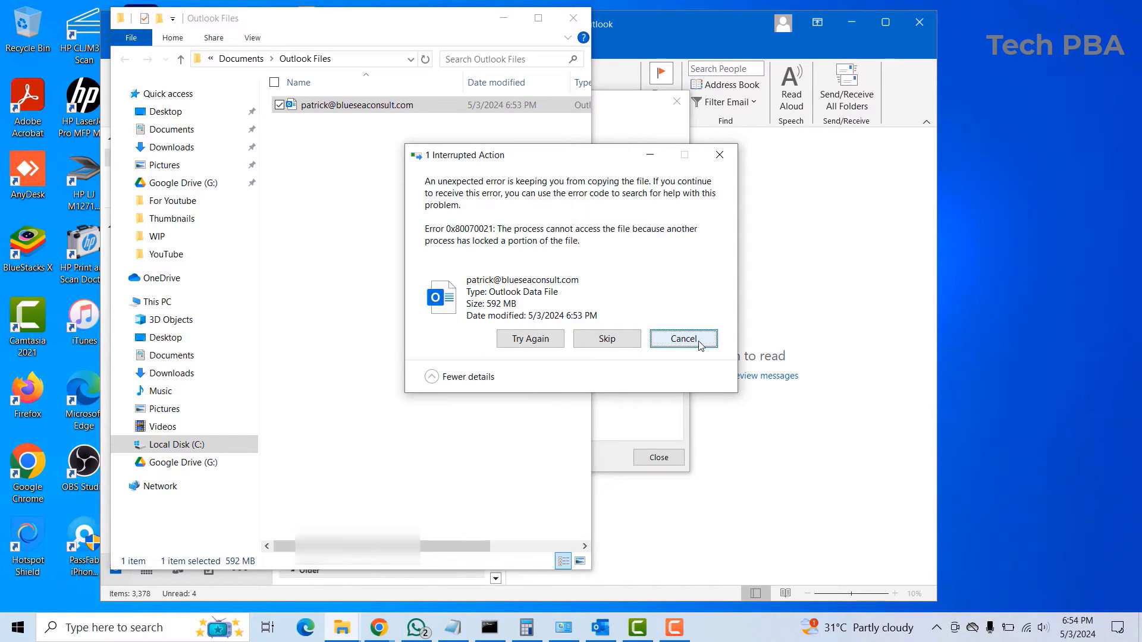
left_click(683, 337)
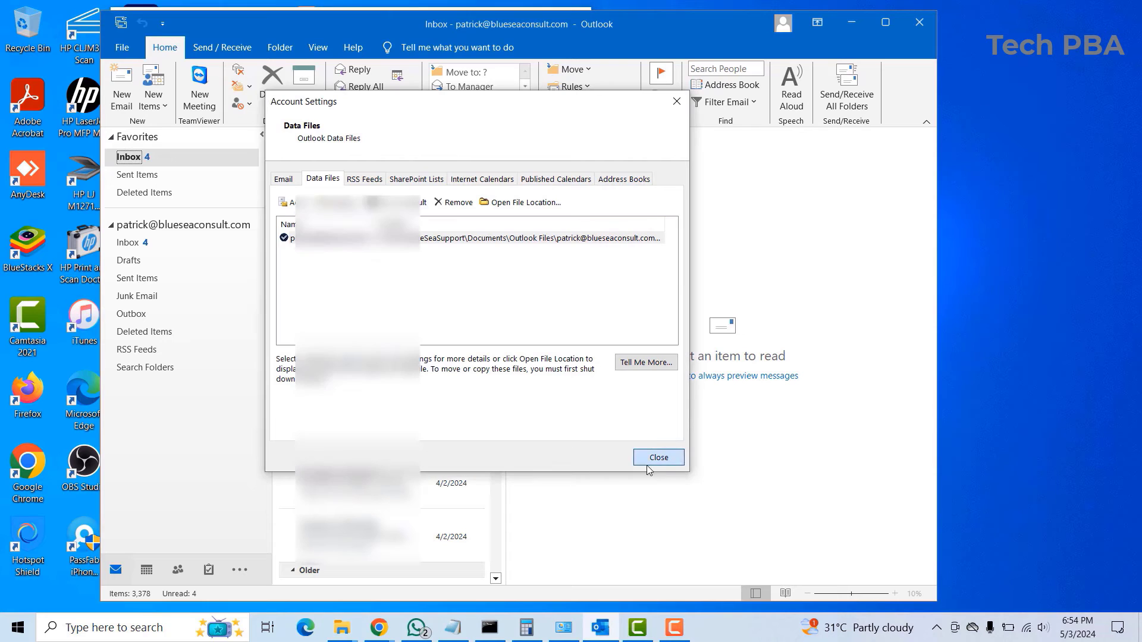
left_click(656, 457)
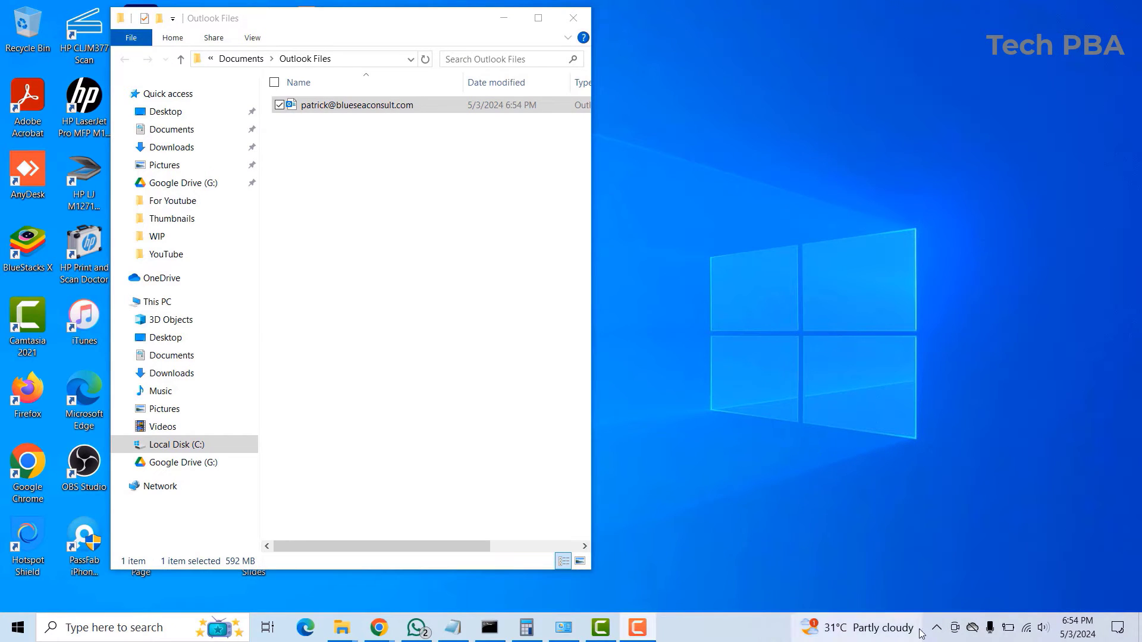
With Outlook closed, copy the mailbox .pst to the desktop and name the copy Backup_pst.
left_click(936, 627)
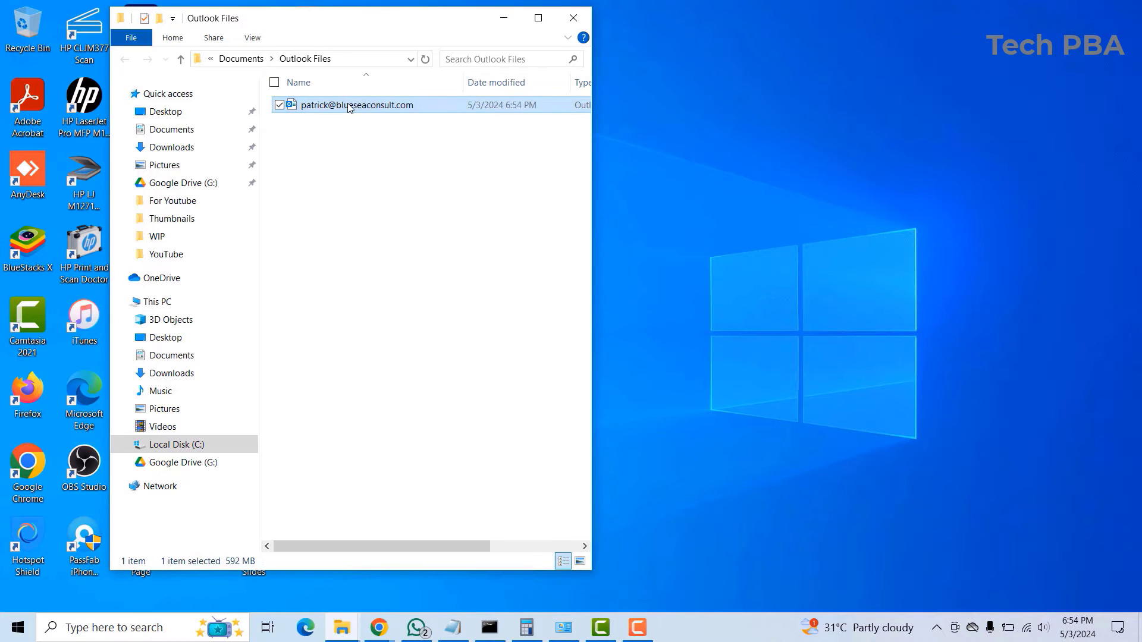
right_click(356, 105)
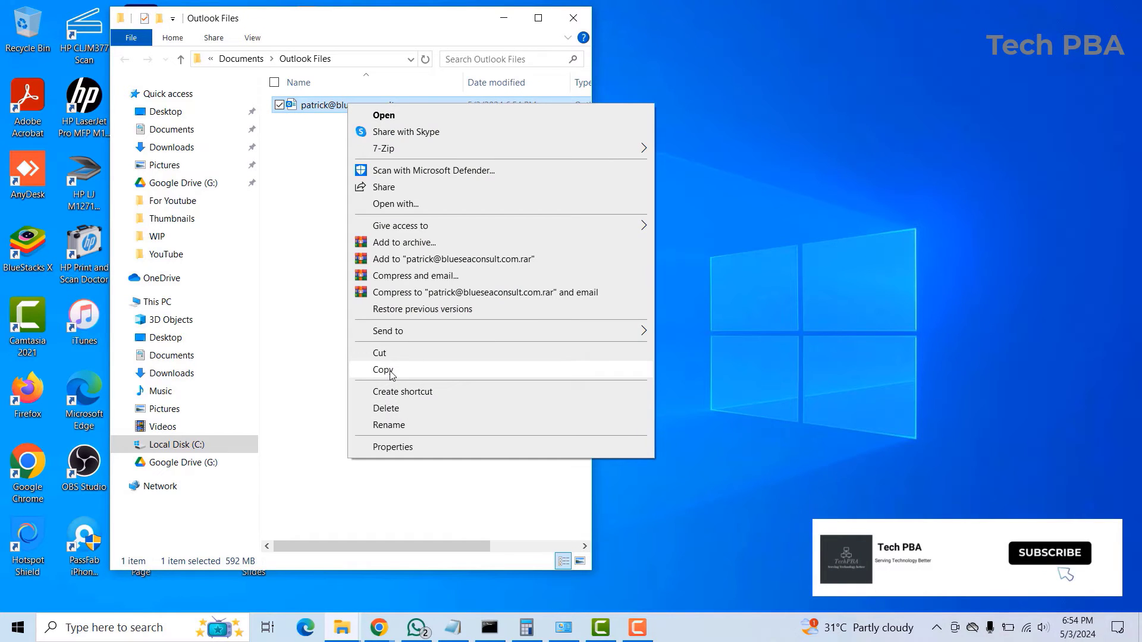
left_click(384, 370)
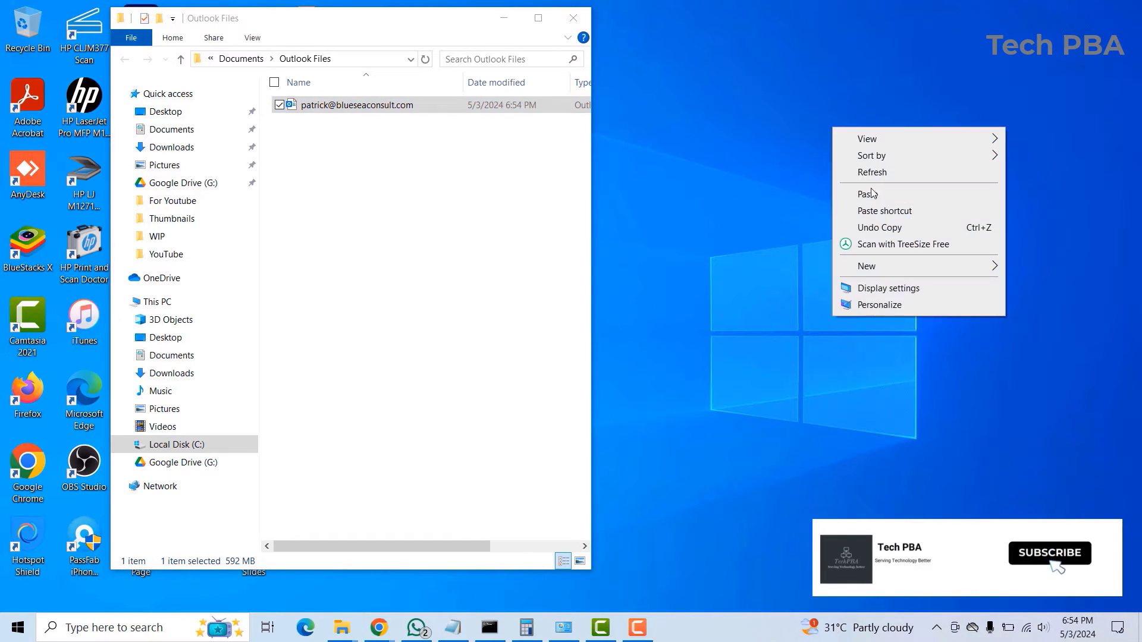
left_click(867, 194)
type("Backup_")
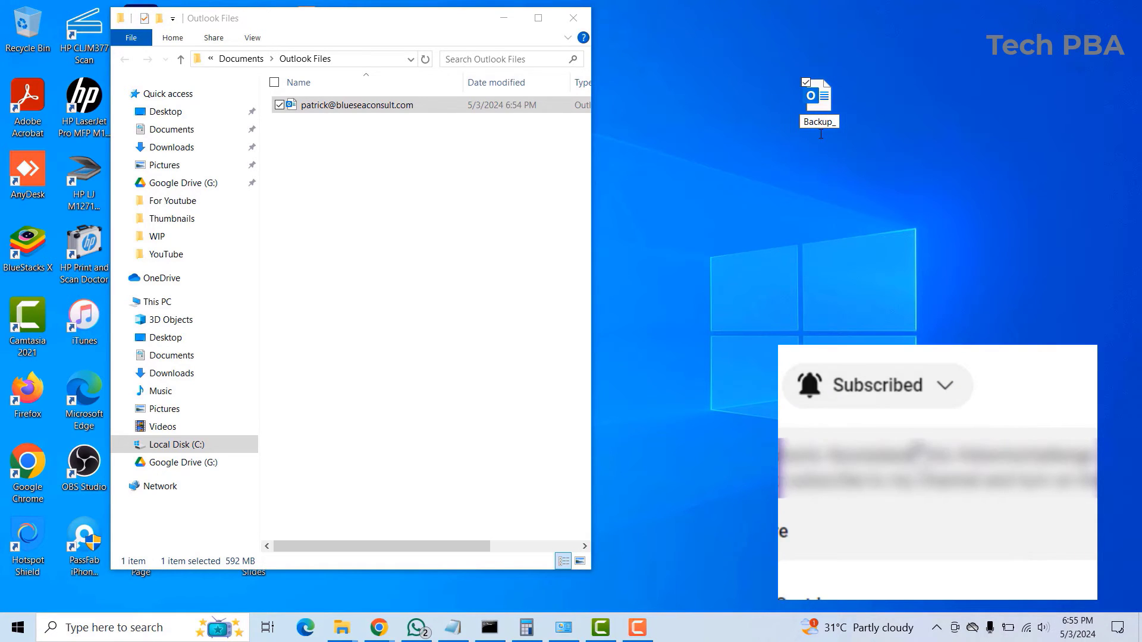
type("pst")
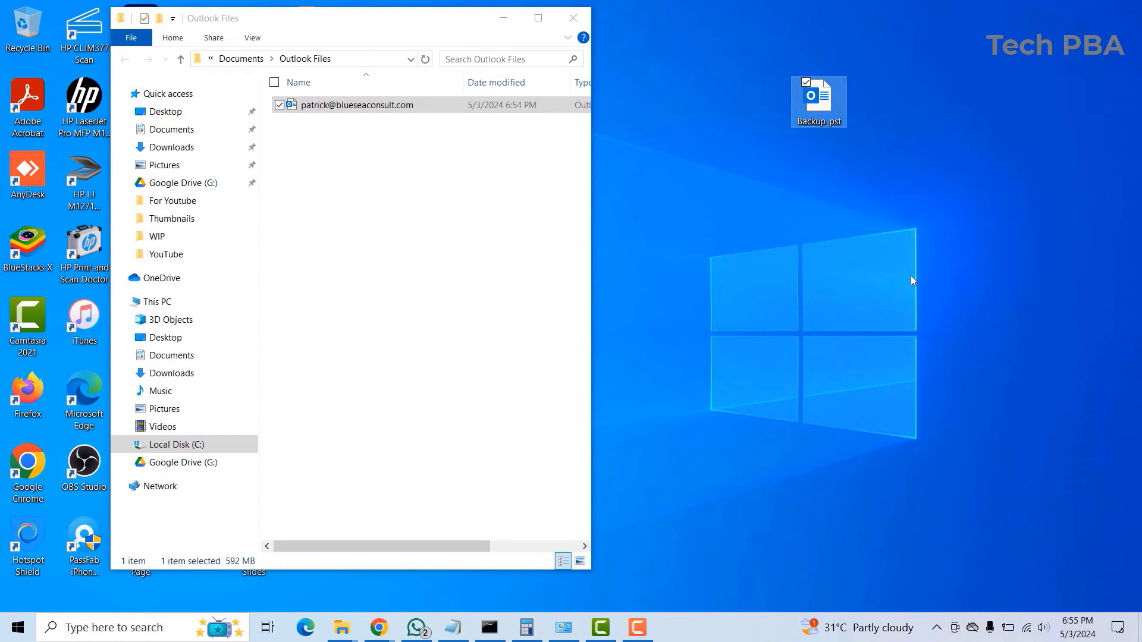
mouse_move(355, 27)
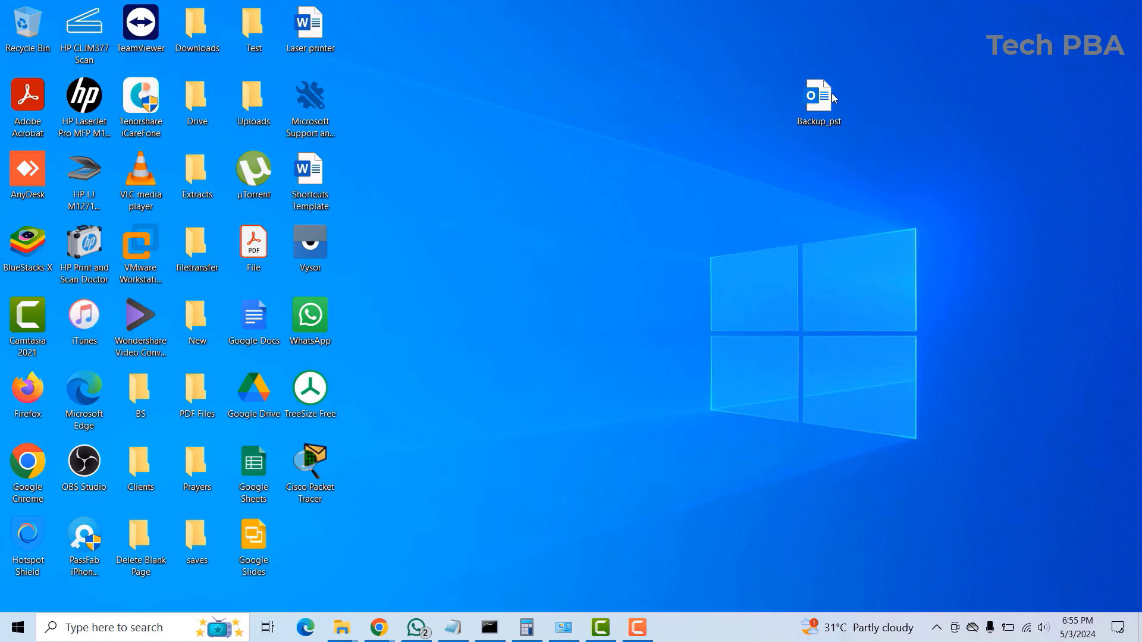
Refresh the desktop and launch Outlook again from the Start menu.
right_click(631, 219)
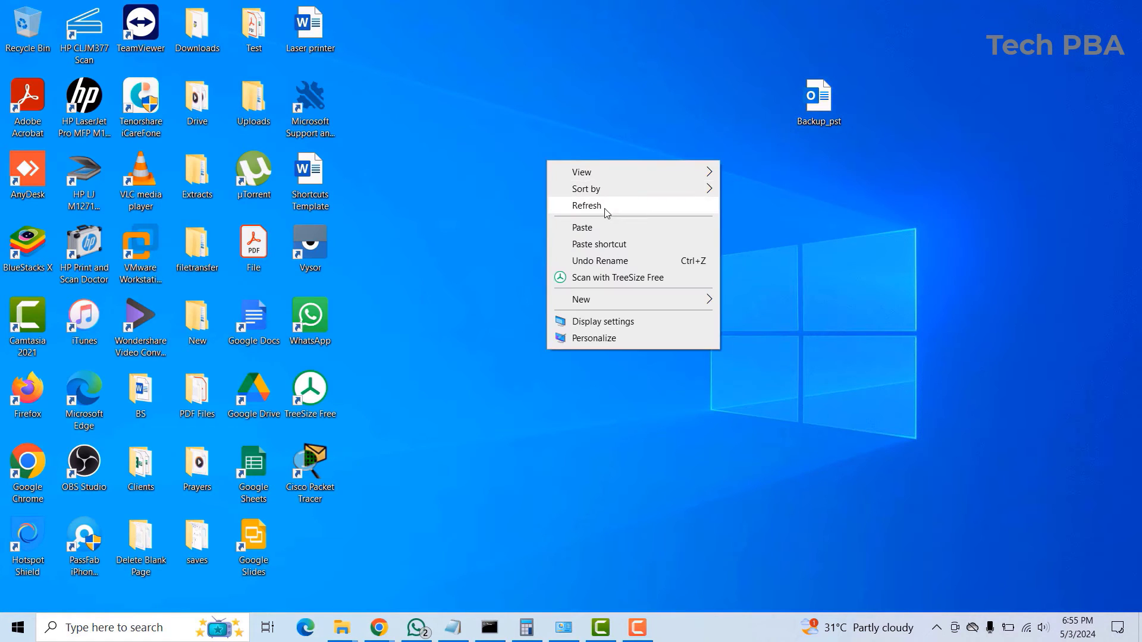
left_click(586, 206)
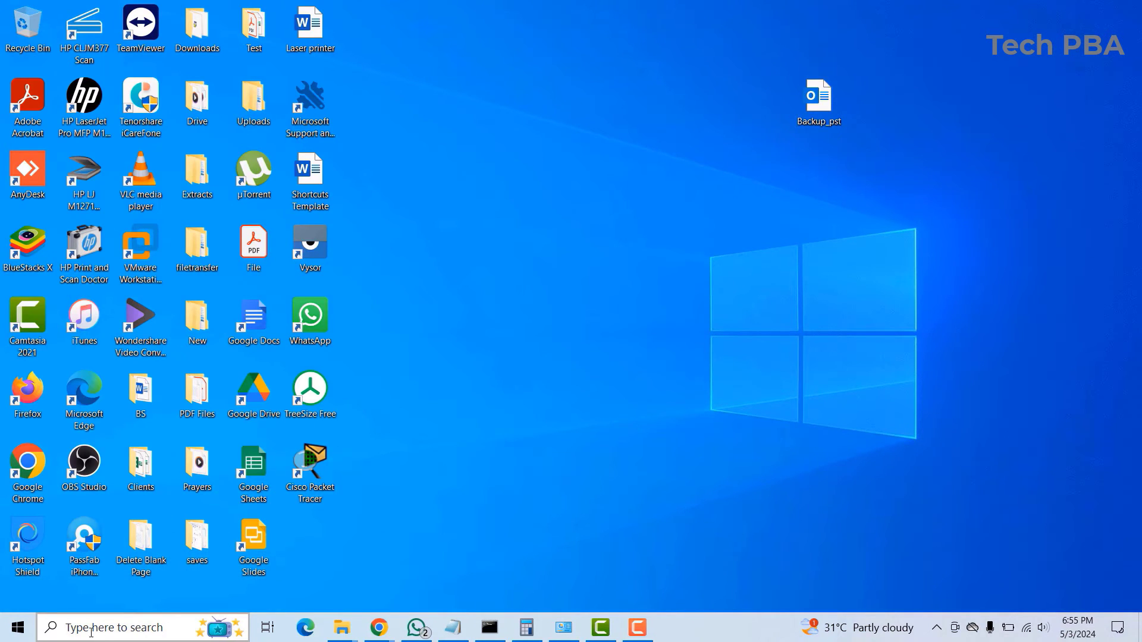
left_click(11, 627)
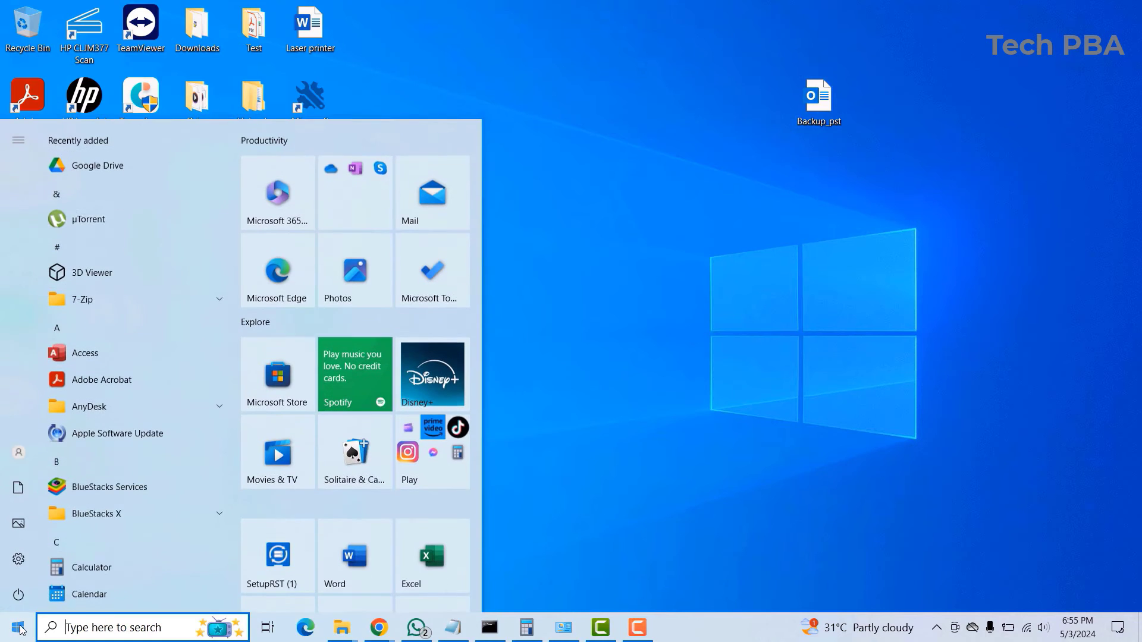
scroll("down", 3)
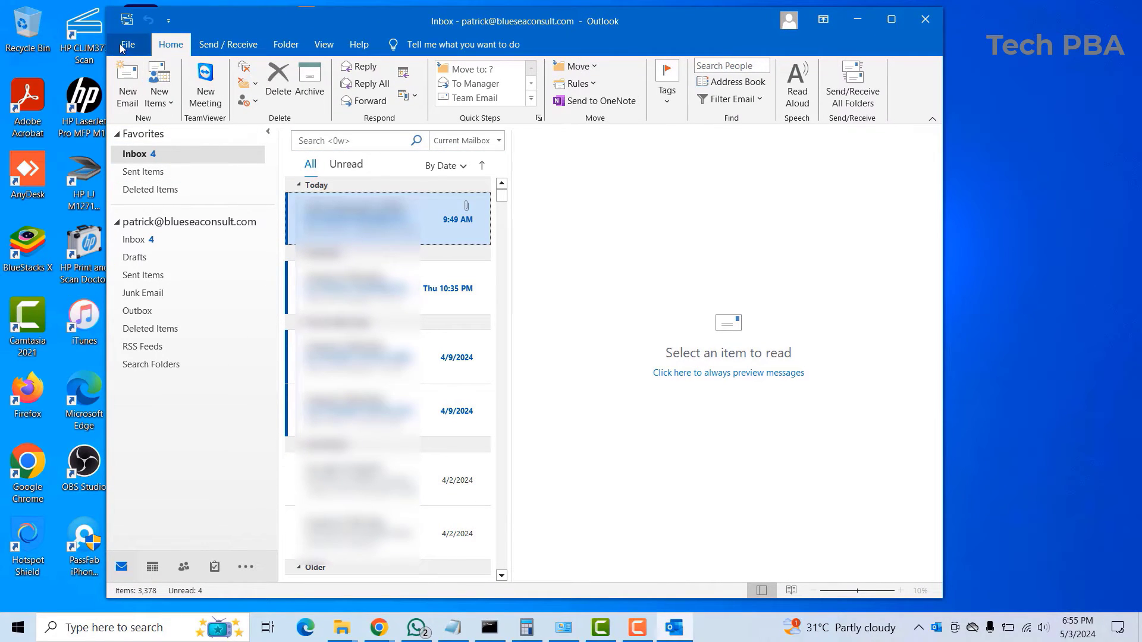
Return to Account Settings and show the Data Files list with the single mailbox file.
left_click(128, 44)
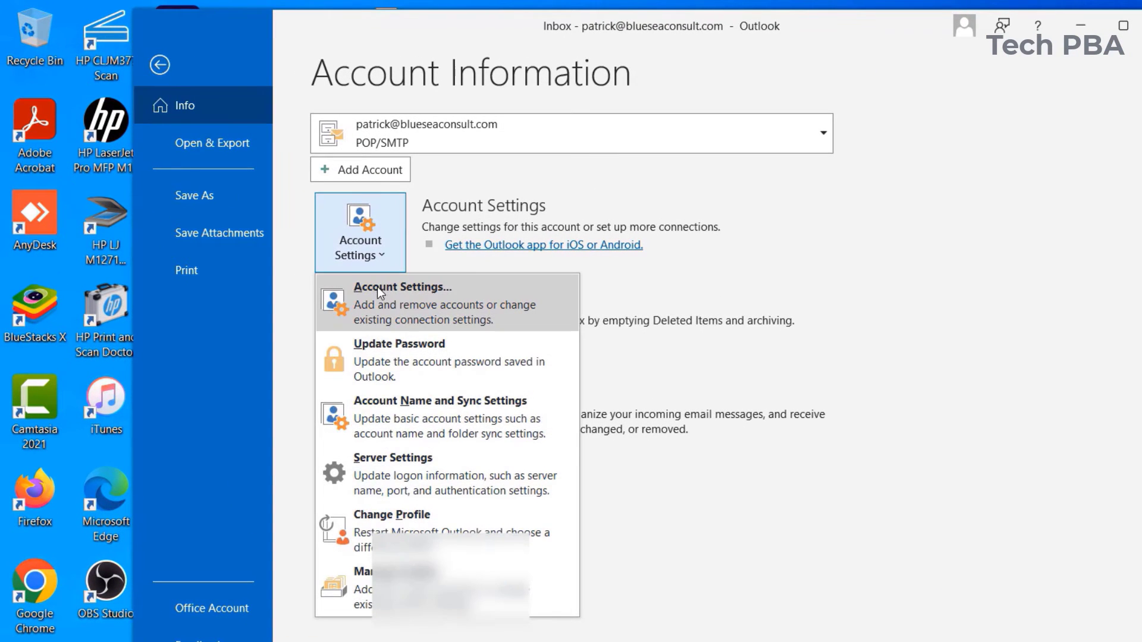
left_click(159, 64)
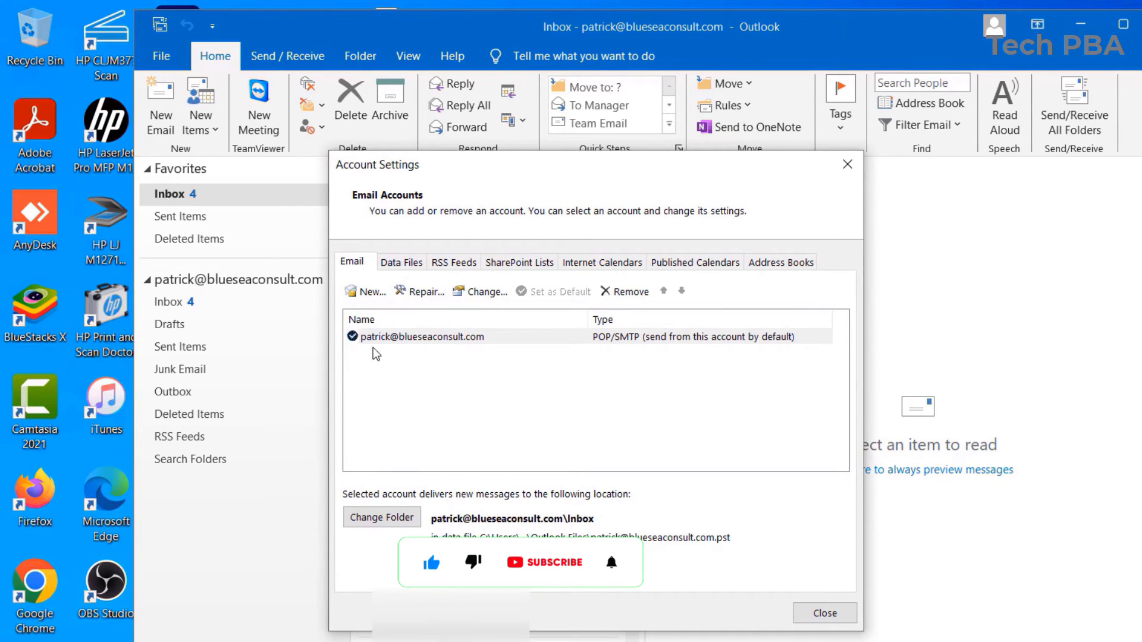
left_click(401, 261)
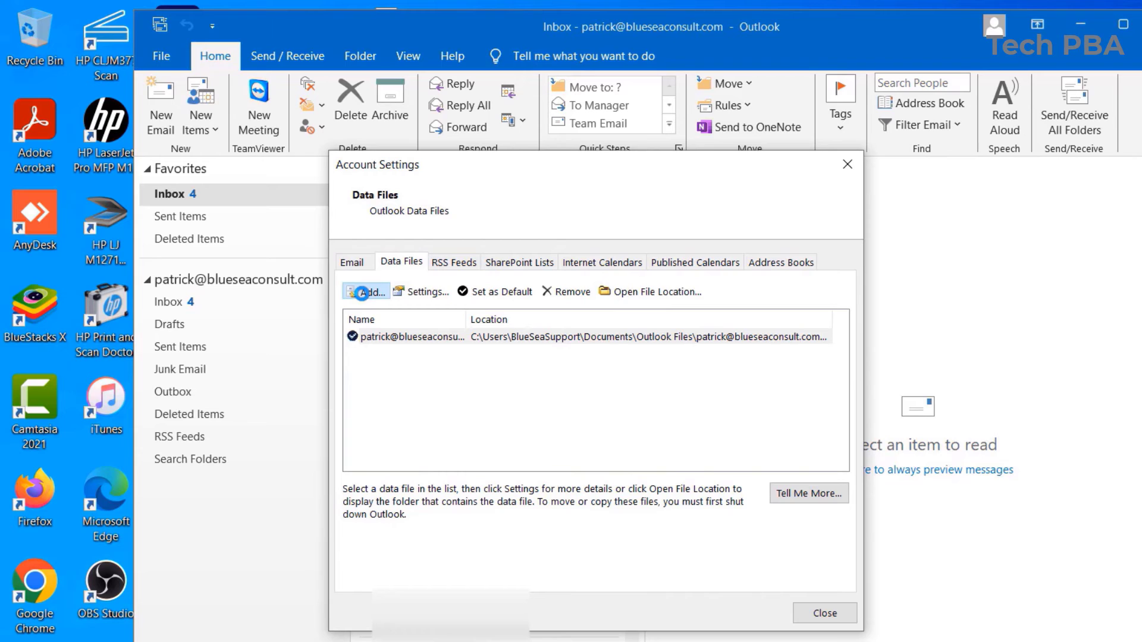
Add Backup_pst from the Desktop as a second Outlook data file.
left_click(365, 292)
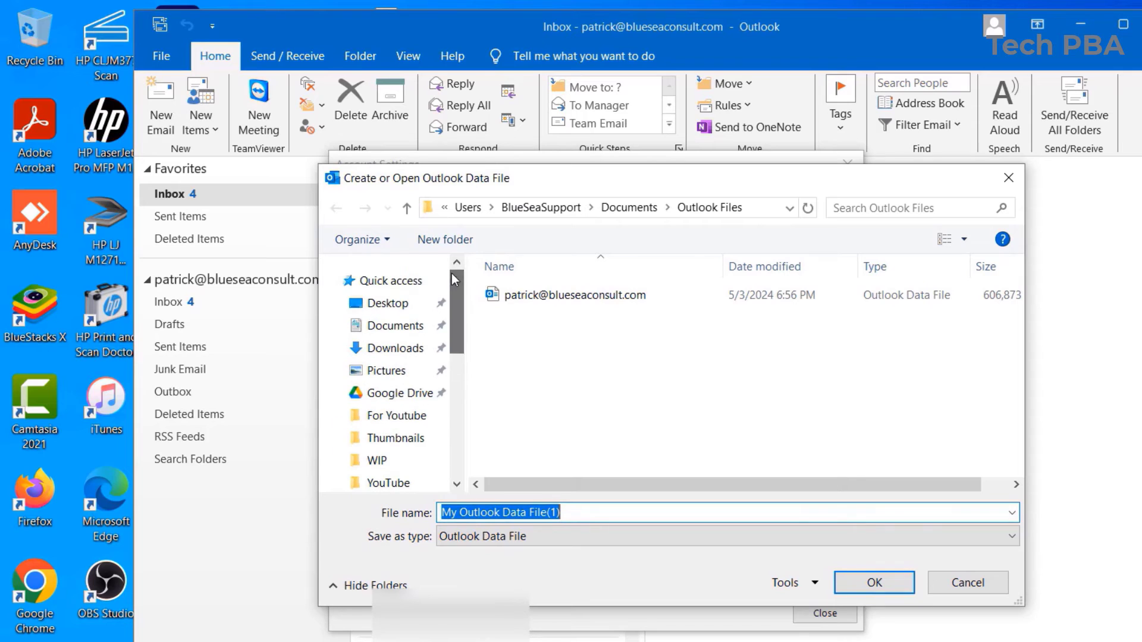
left_click(387, 304)
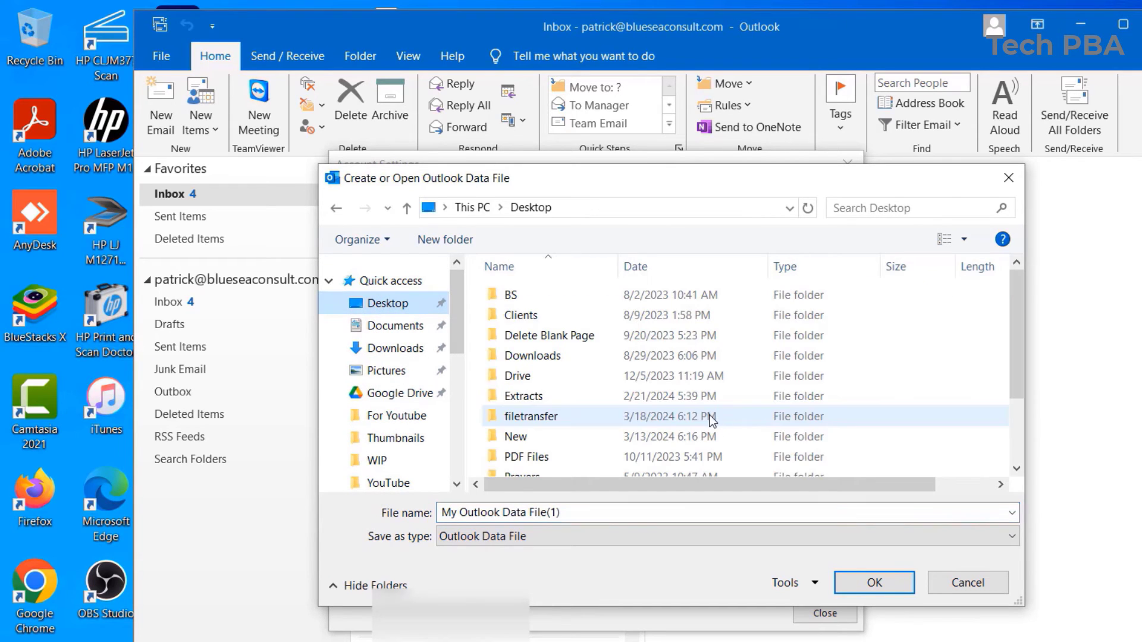
scroll("down", 3)
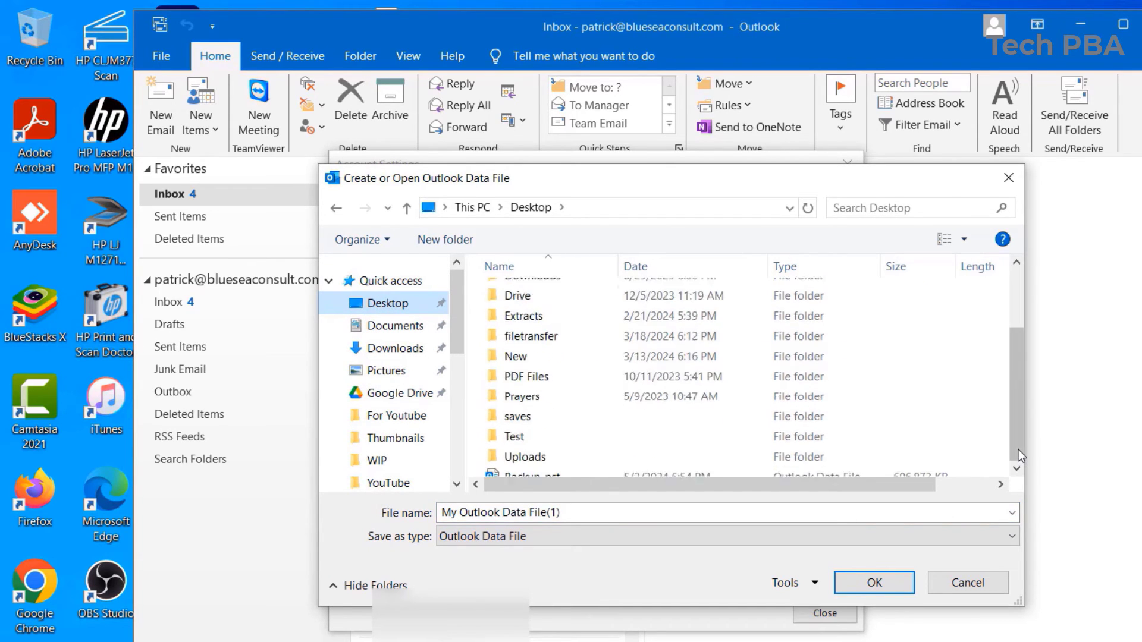
left_click(533, 466)
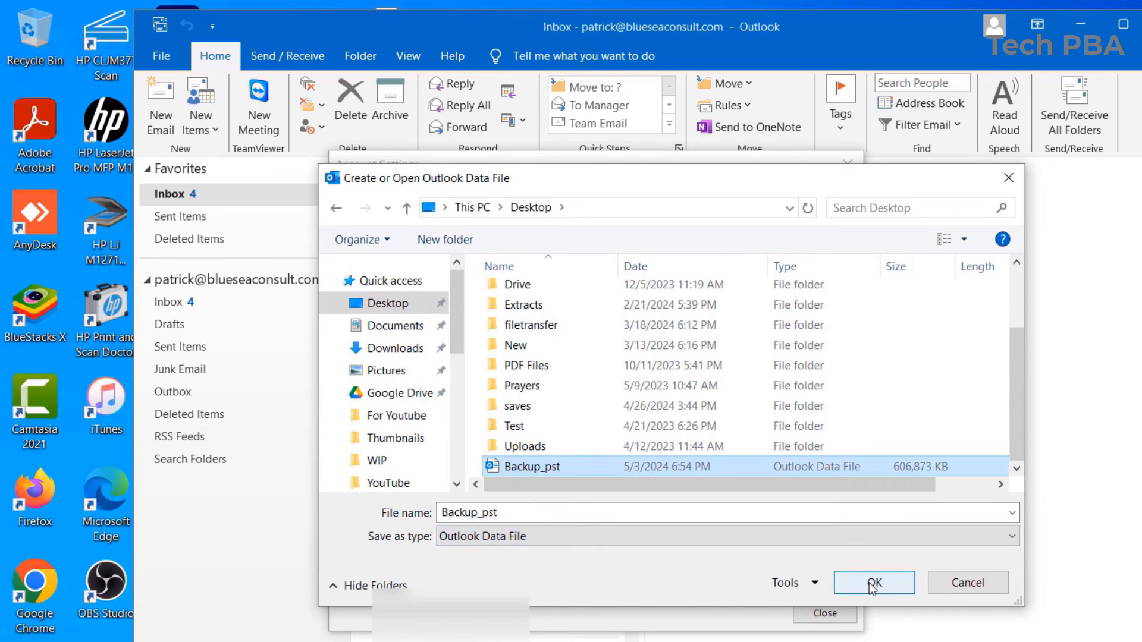
left_click(873, 583)
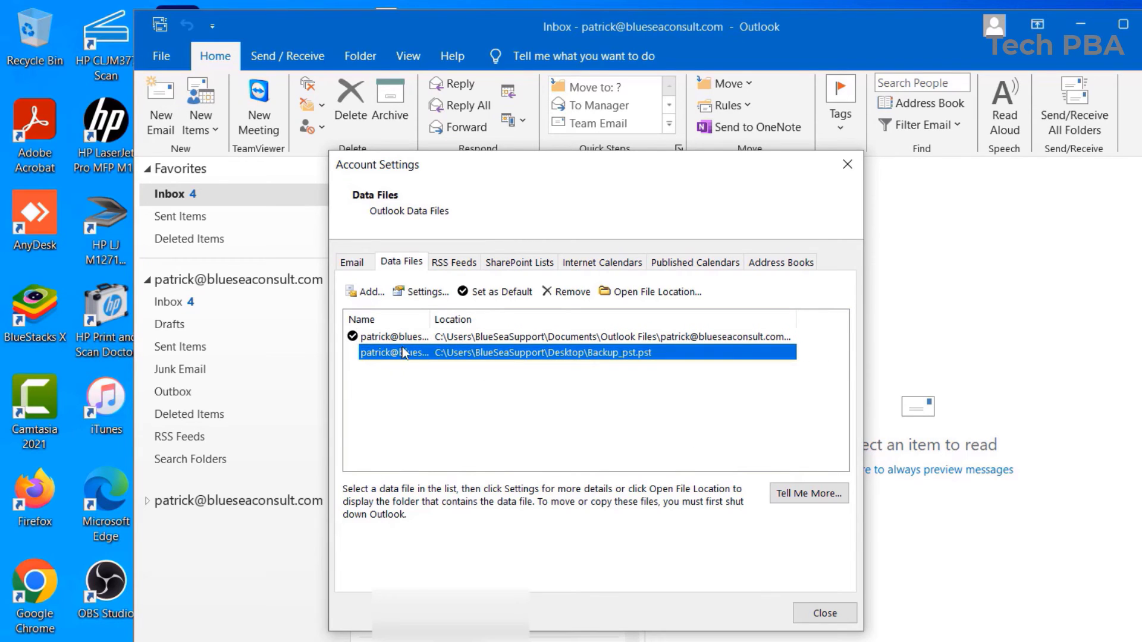
mouse_move(733, 395)
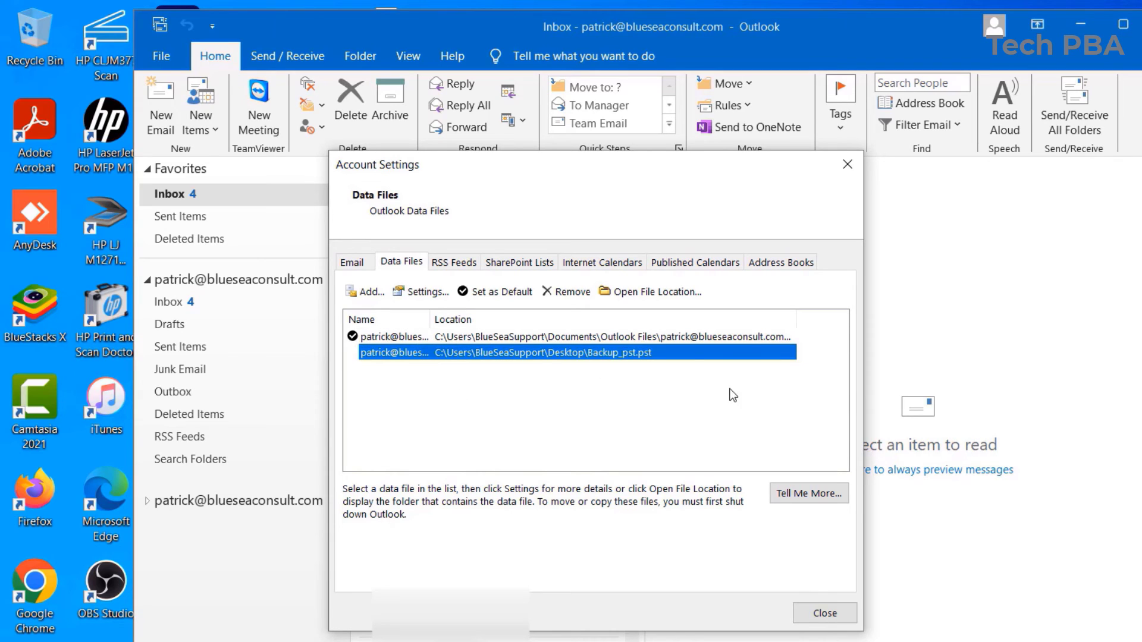
mouse_move(690, 339)
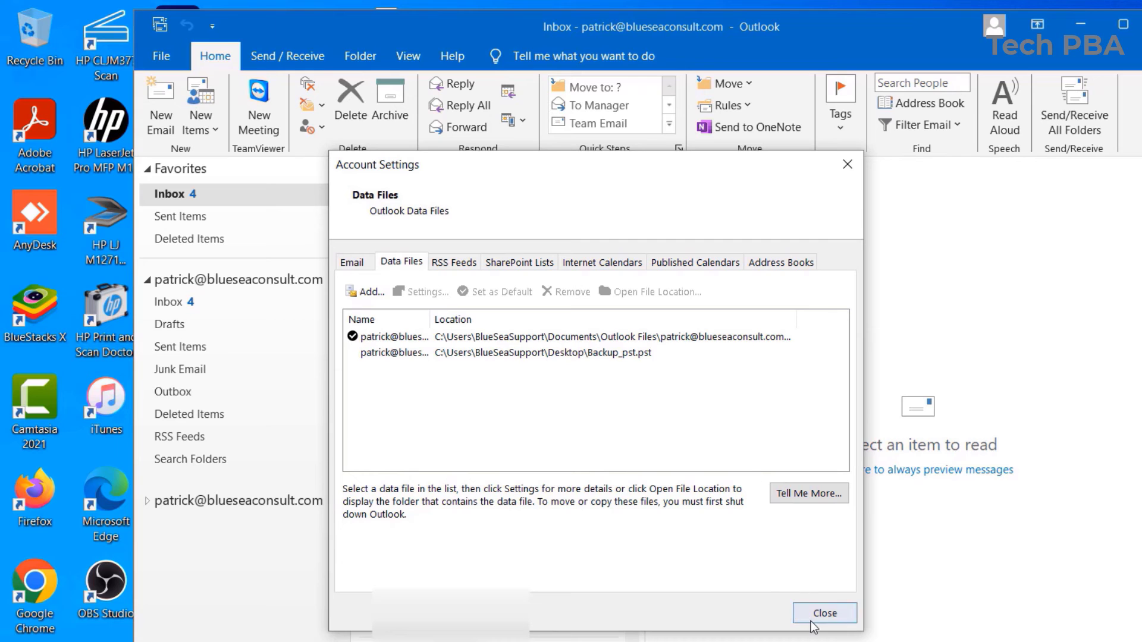
Close Account Settings so the backup file appears as a second mailbox with its folders.
left_click(823, 612)
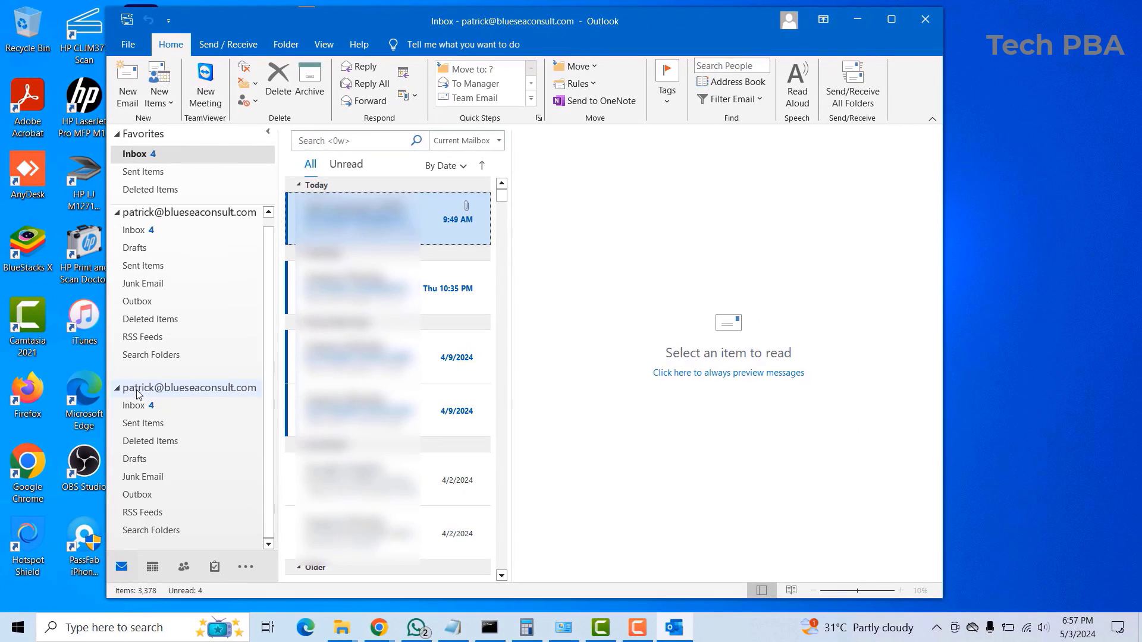
left_click(138, 406)
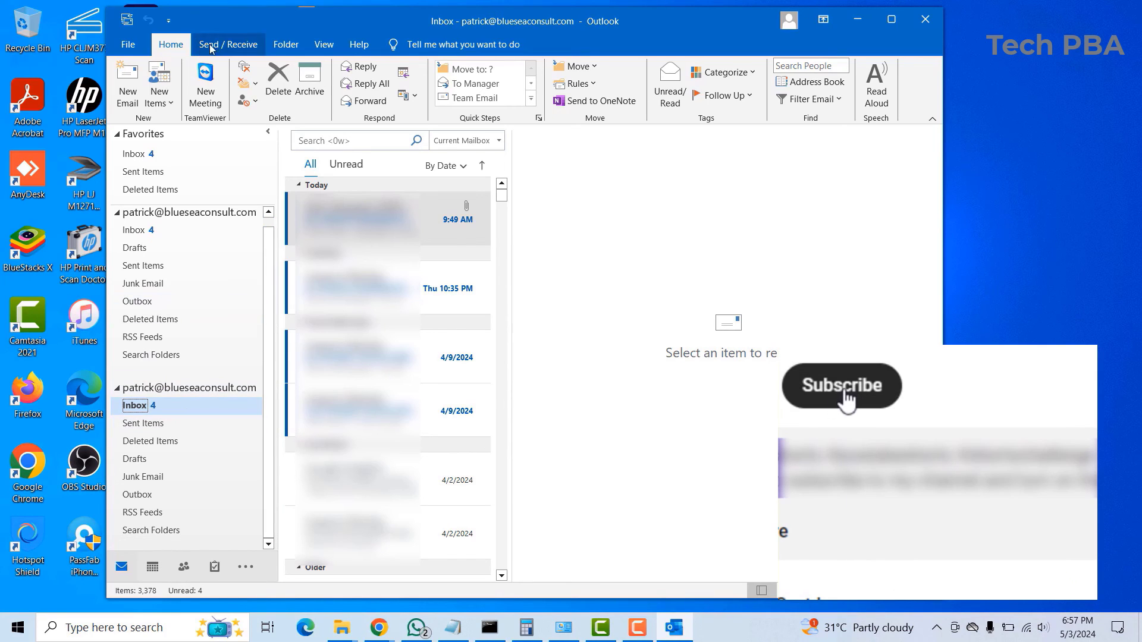
left_click(841, 385)
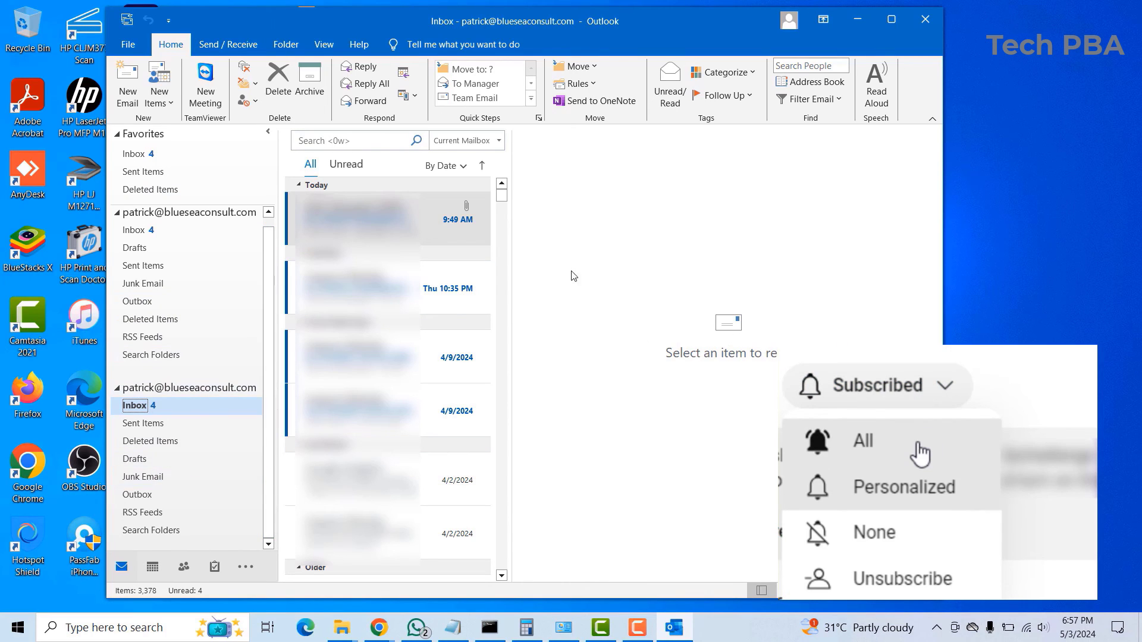
left_click(663, 413)
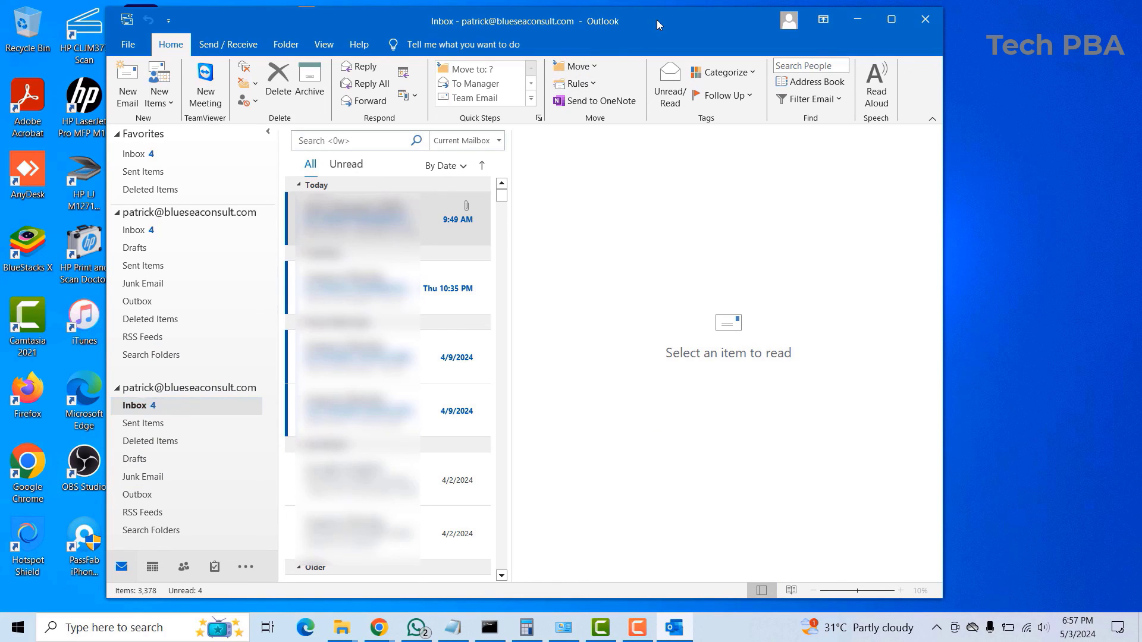
left_click(134, 404)
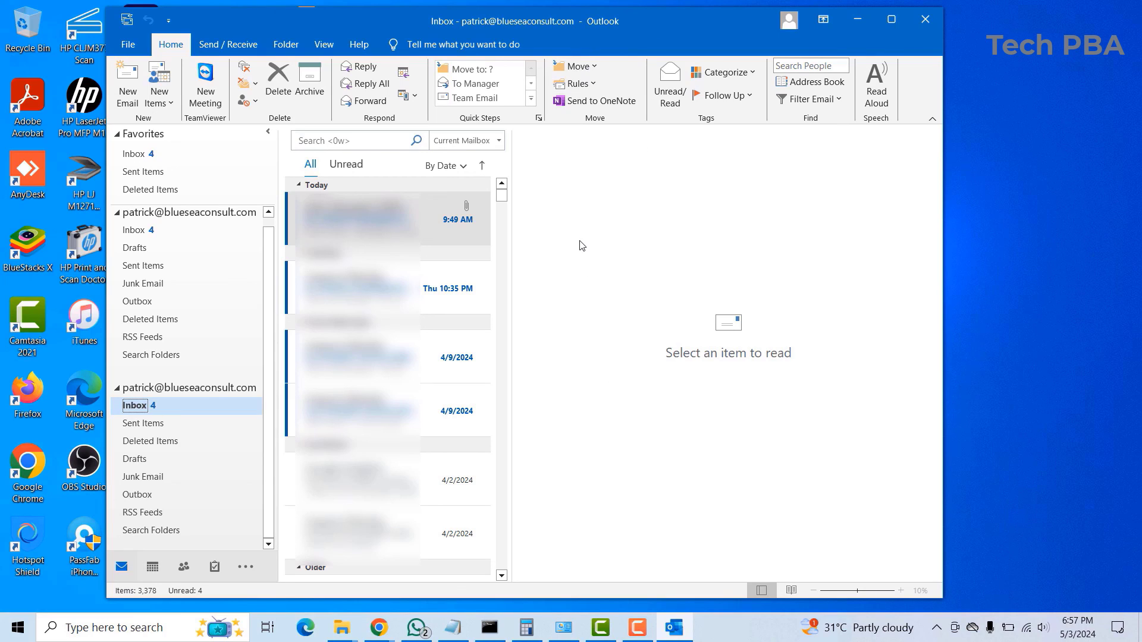
mouse_move(828, 216)
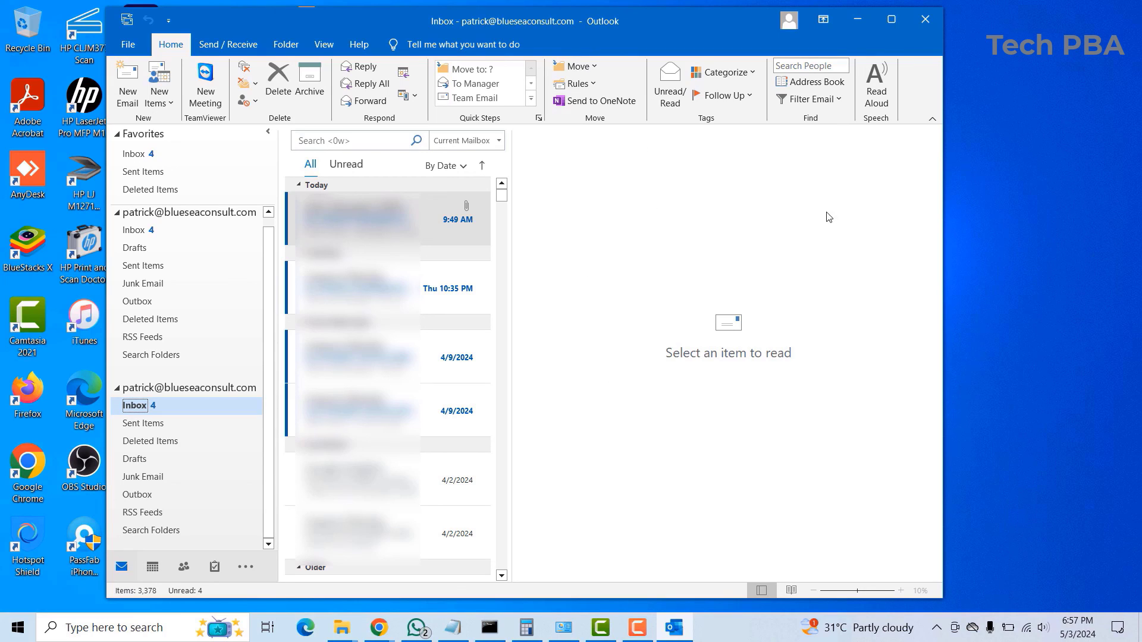
mouse_move(619, 254)
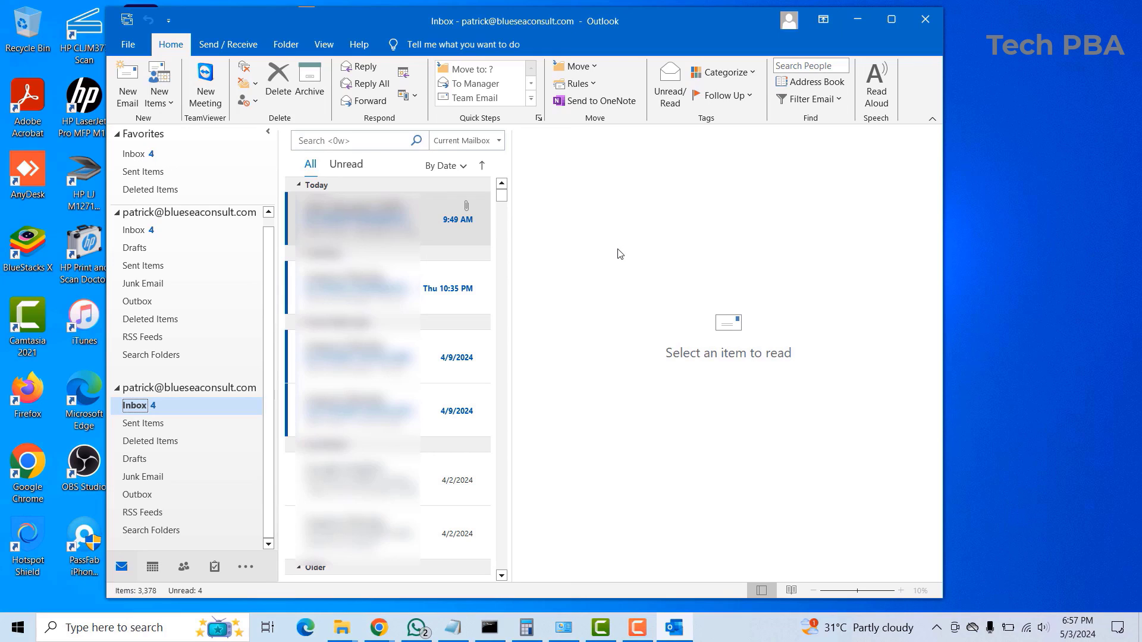
mouse_move(596, 226)
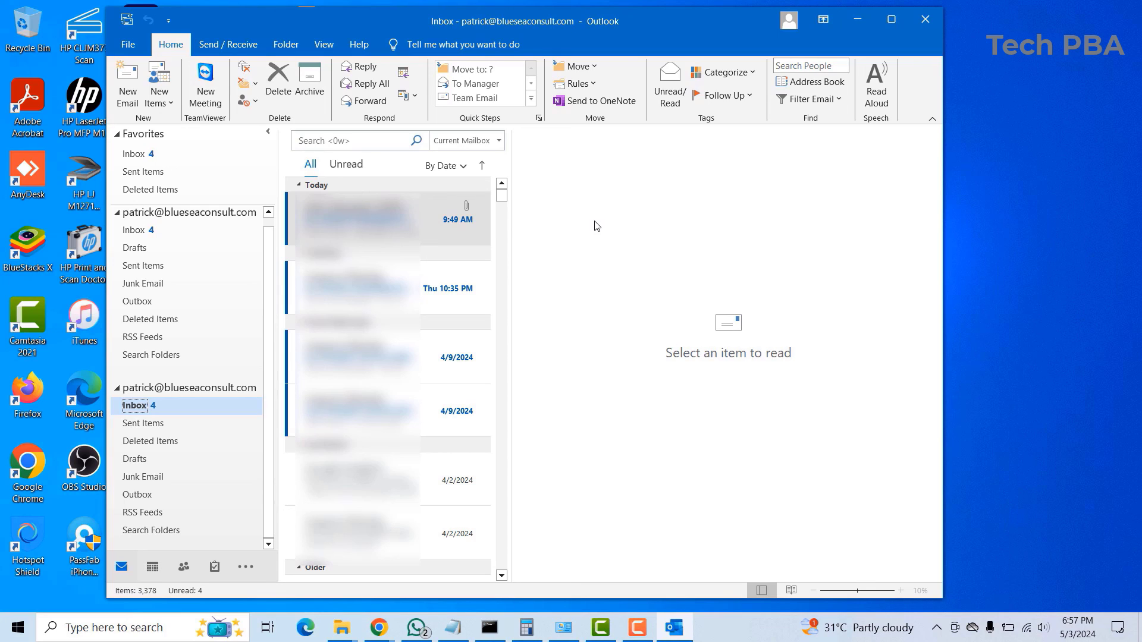